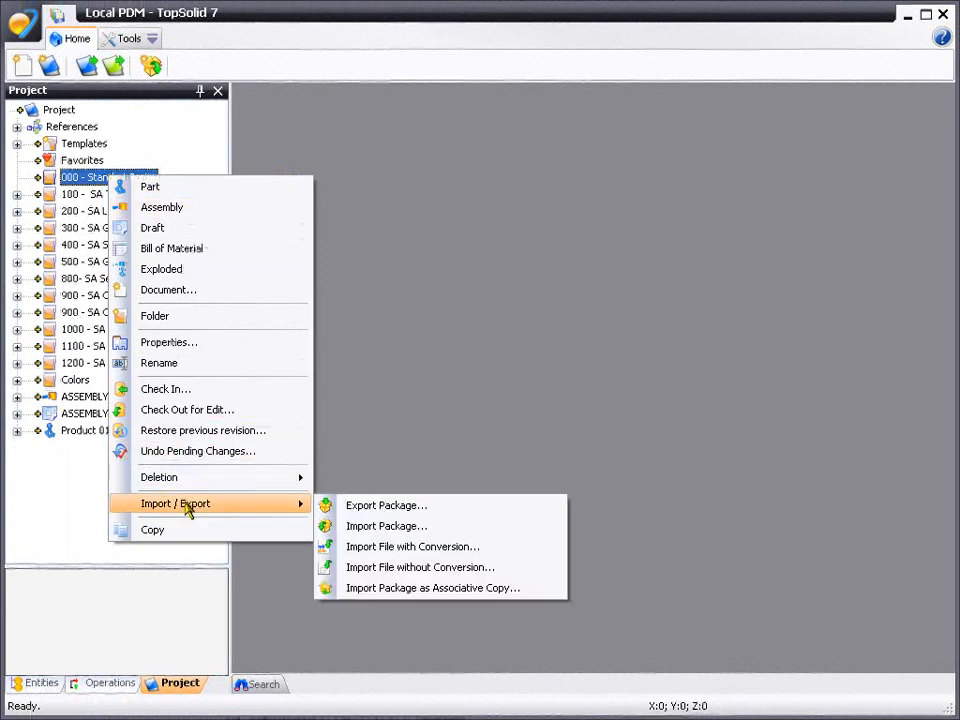
- Import the hydraulic jack .x_t file with conversion into 000 - Standard Parts, confirming the Parasolid options
{"action": "left_click", "coordinate": [412, 546]}
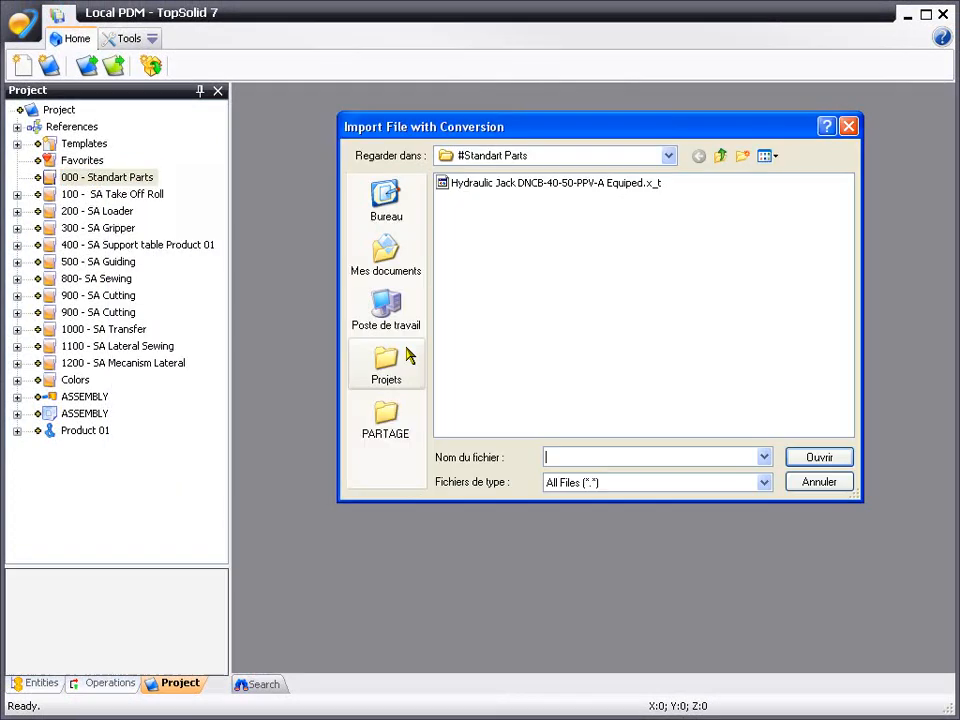
{"action": "left_click", "coordinate": [555, 182]}
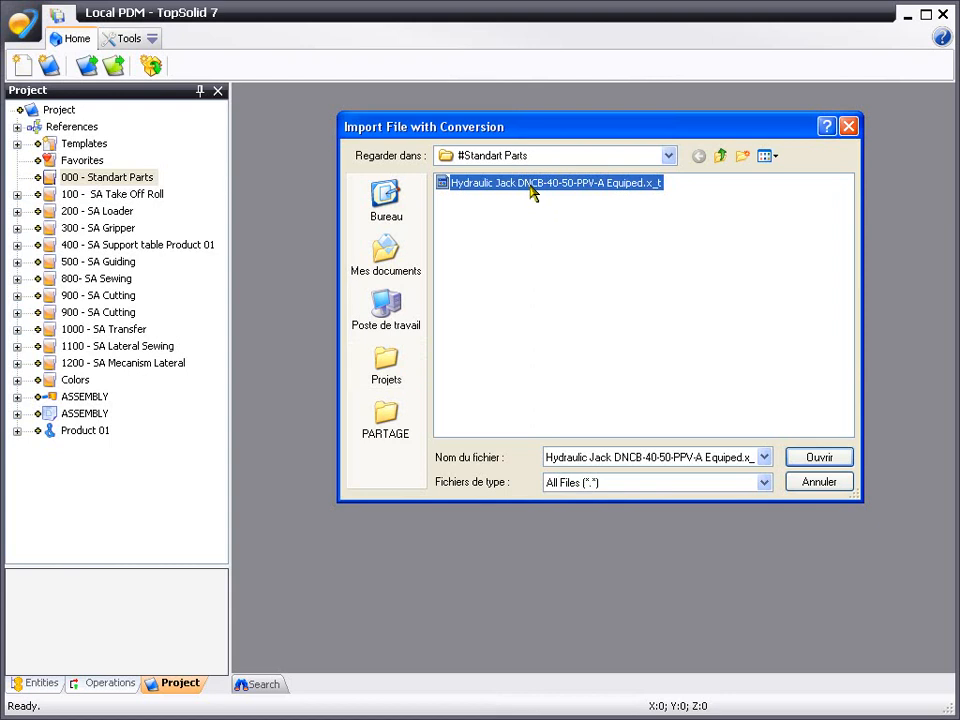
{"action": "left_click", "coordinate": [818, 457]}
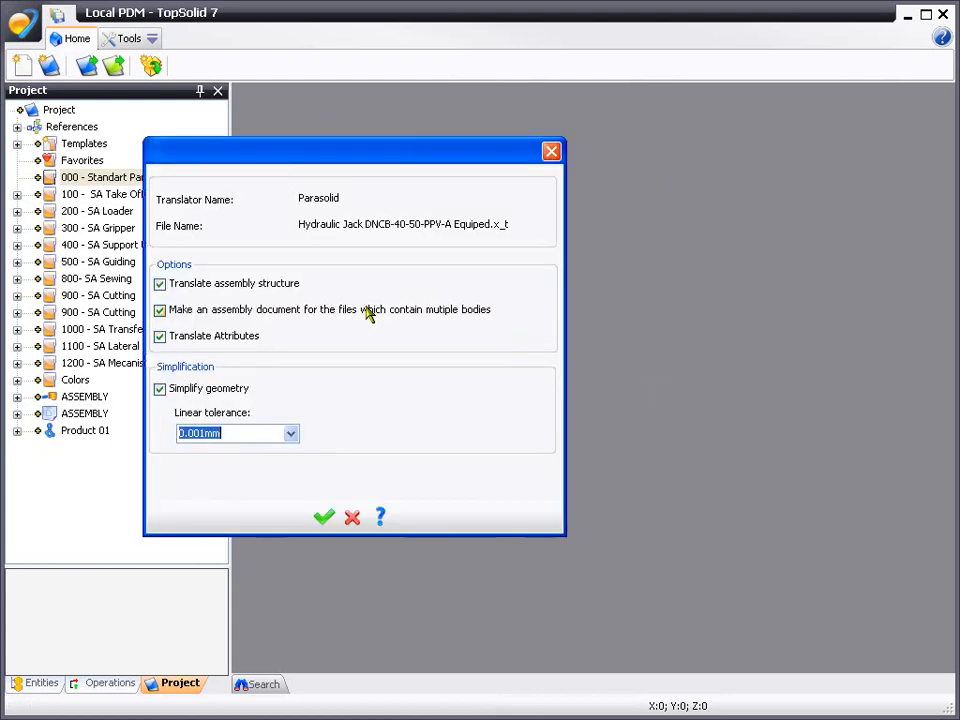
{"action": "mouse_move", "coordinate": [202, 365]}
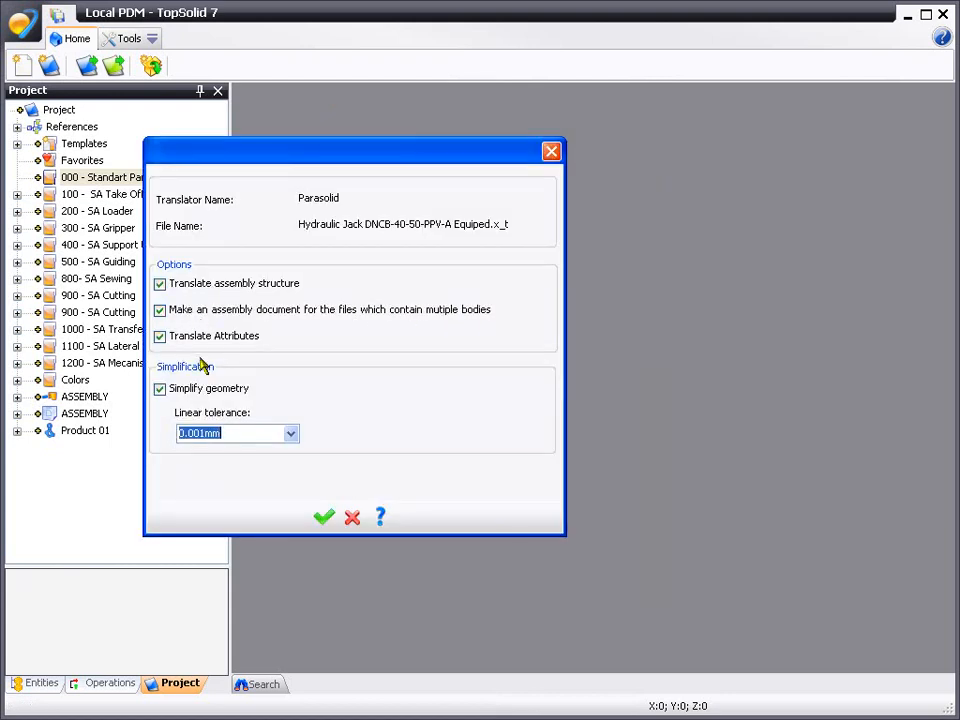
{"action": "mouse_move", "coordinate": [323, 517]}
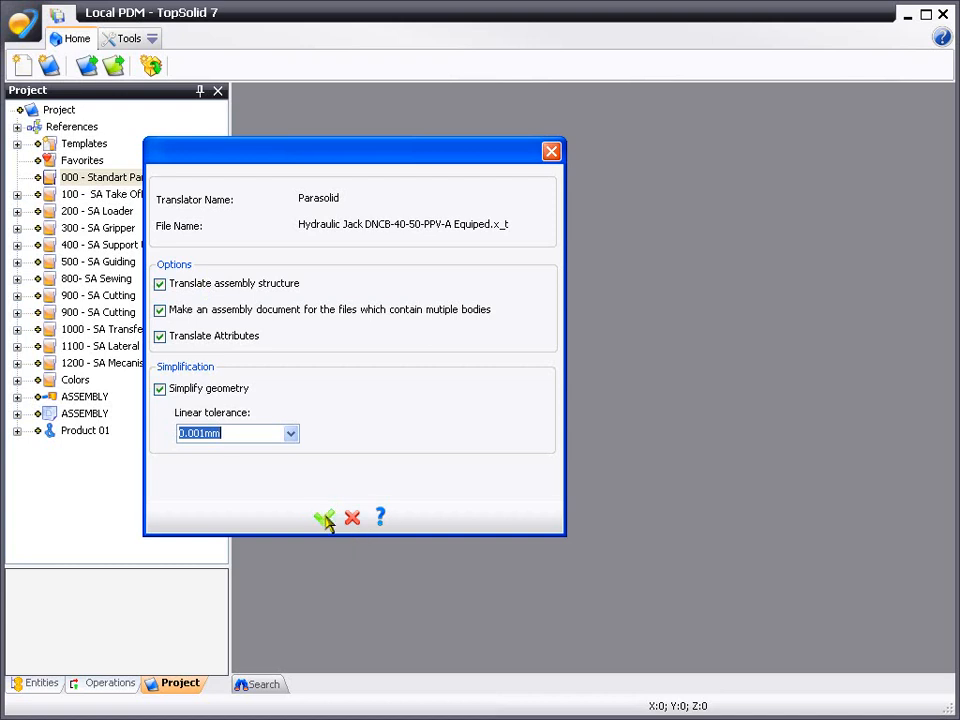
{"action": "left_click", "coordinate": [323, 518]}
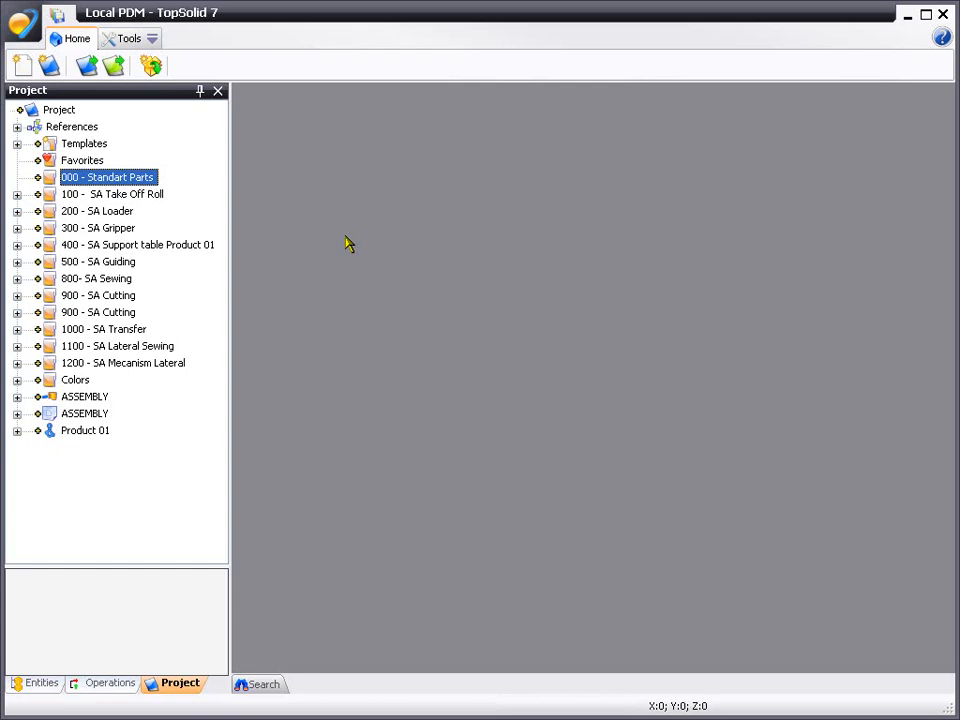
- Open the imported Hydraulic Jack DNCB-40-50-PPV-A Equiped assembly from the project tree
{"action": "double_click", "coordinate": [107, 177]}
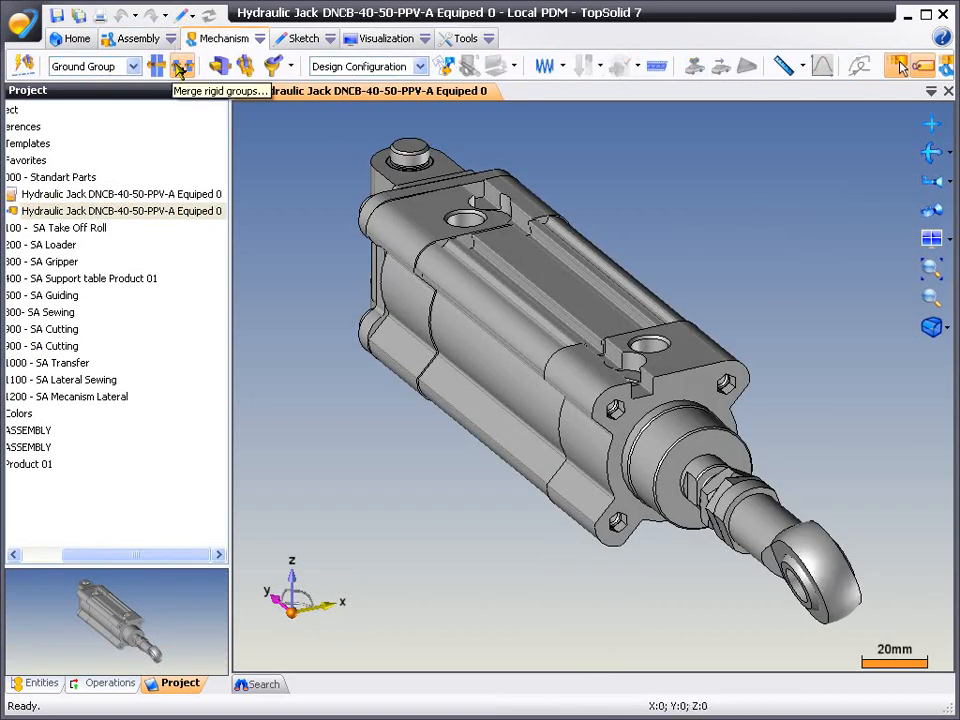
- Define a rigid group on the jack assembly named 'Rod' and validate it
{"action": "left_click", "coordinate": [181, 65]}
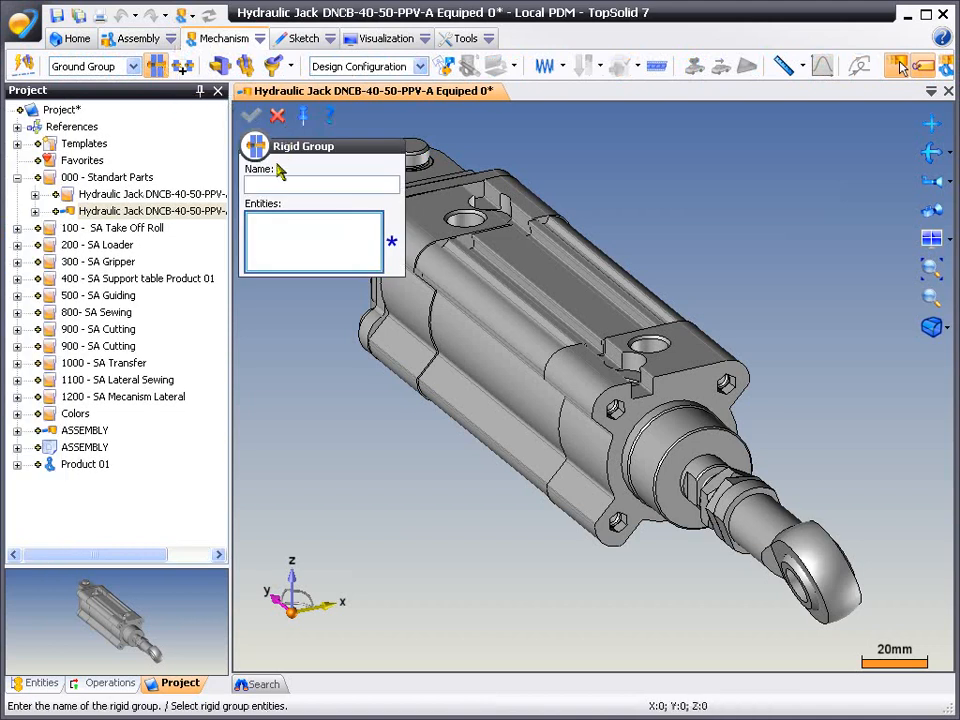
{"action": "type", "text": "R"}
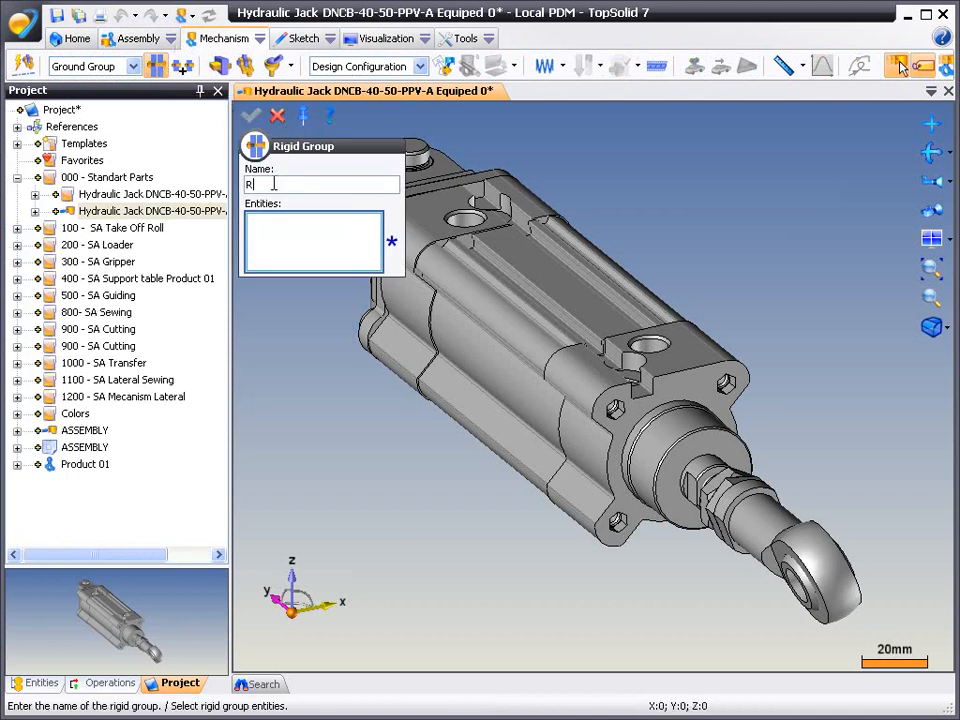
{"action": "type", "text": "od"}
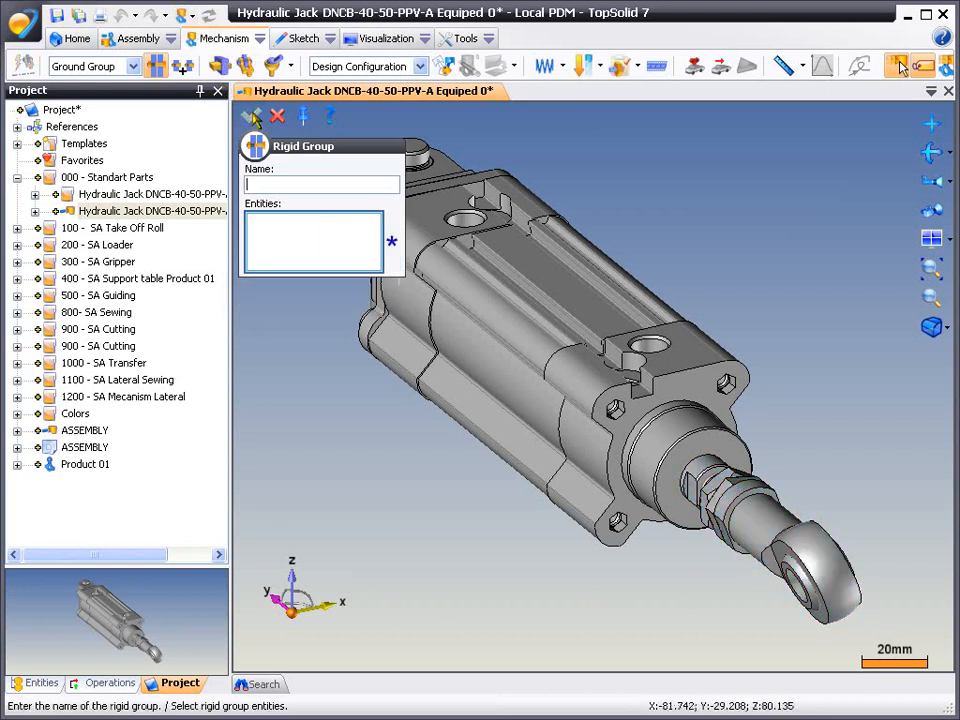
{"action": "left_click", "coordinate": [277, 115]}
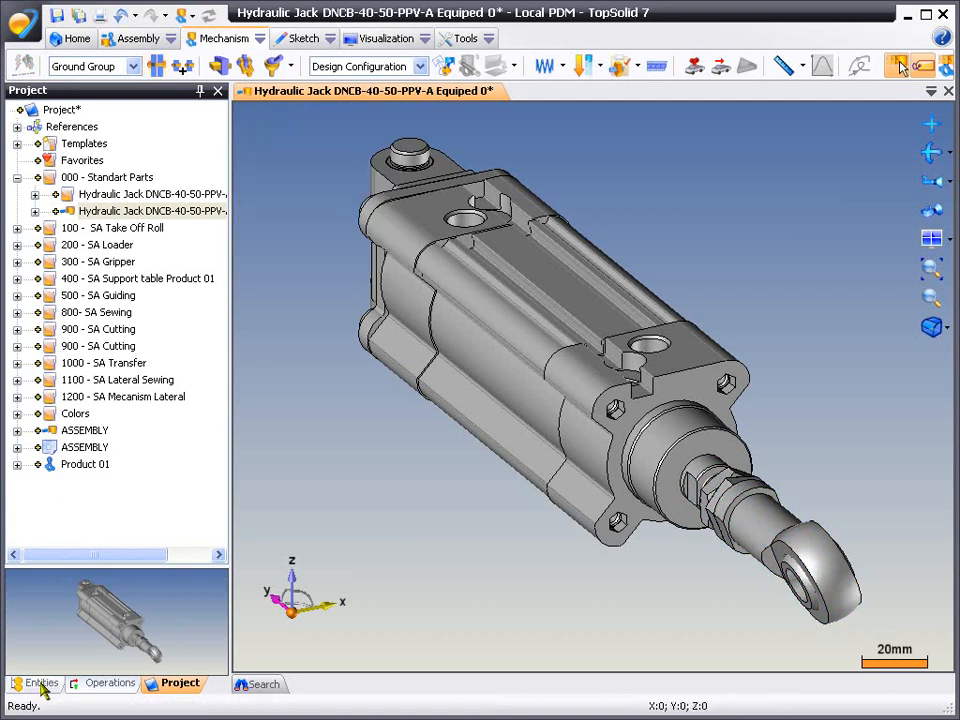
- Expand Mechanism > Groups in the entity tree to show Rod and Ground Group
{"action": "left_click", "coordinate": [41, 683]}
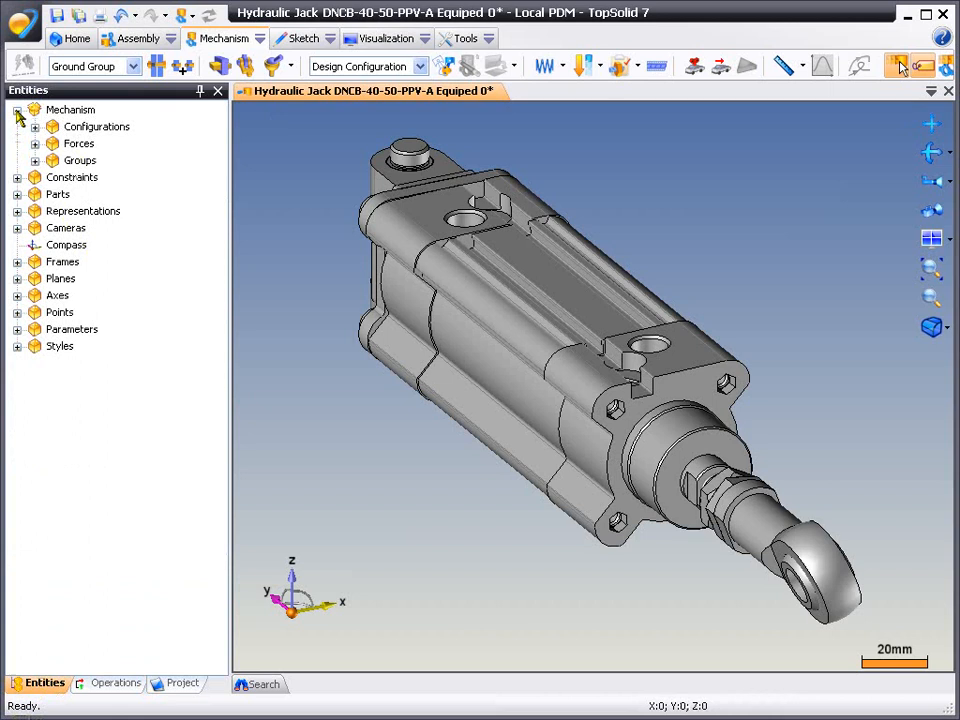
{"action": "left_click", "coordinate": [34, 160]}
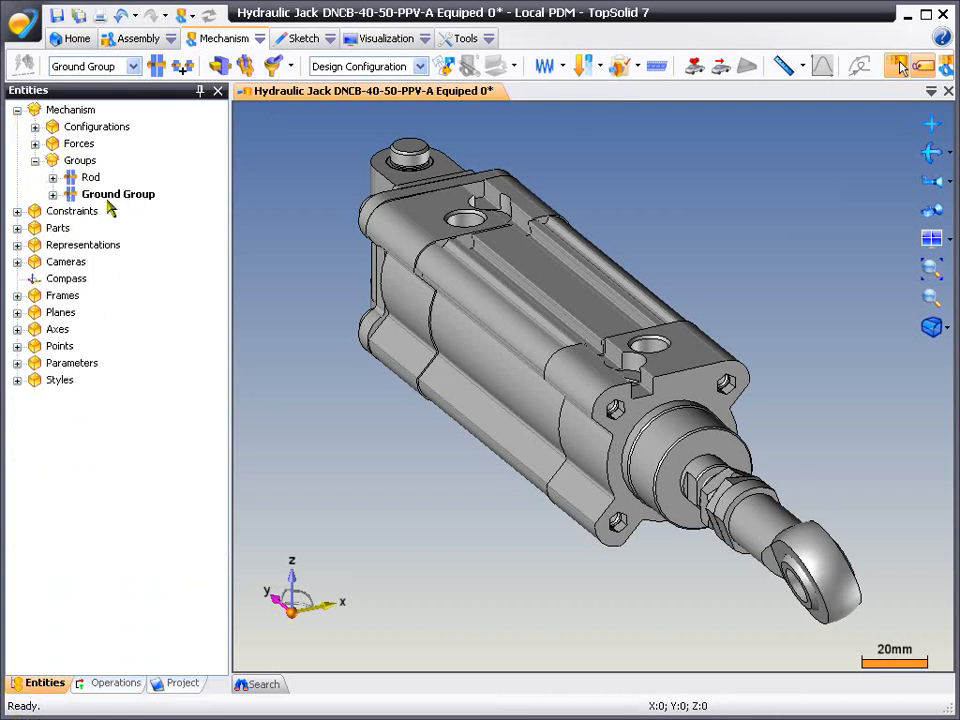
{"action": "left_click", "coordinate": [118, 194]}
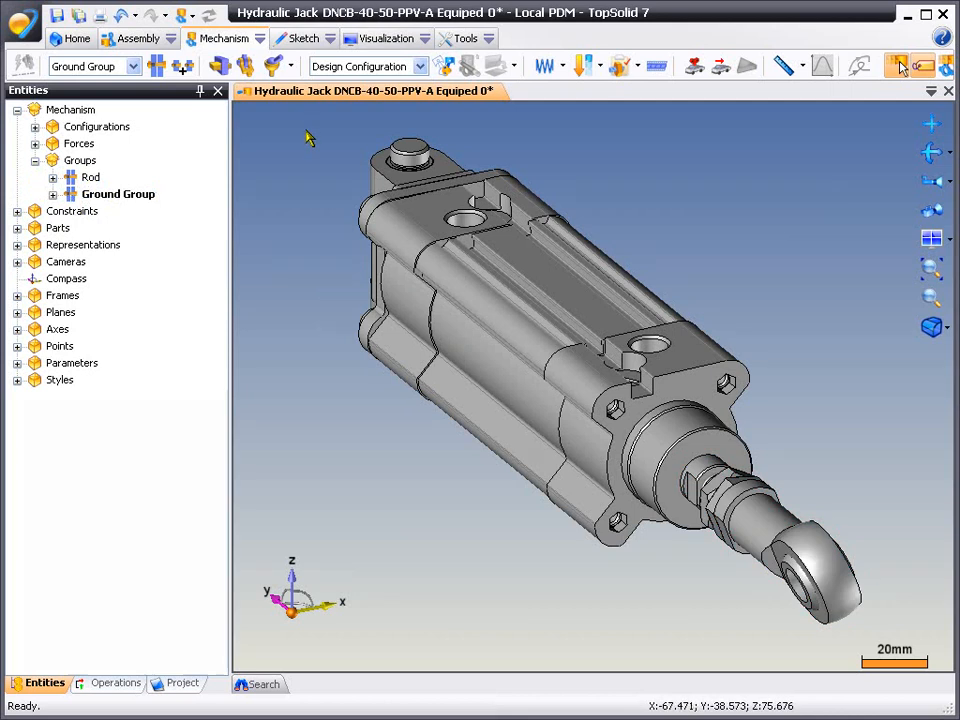
{"action": "mouse_move", "coordinate": [220, 65]}
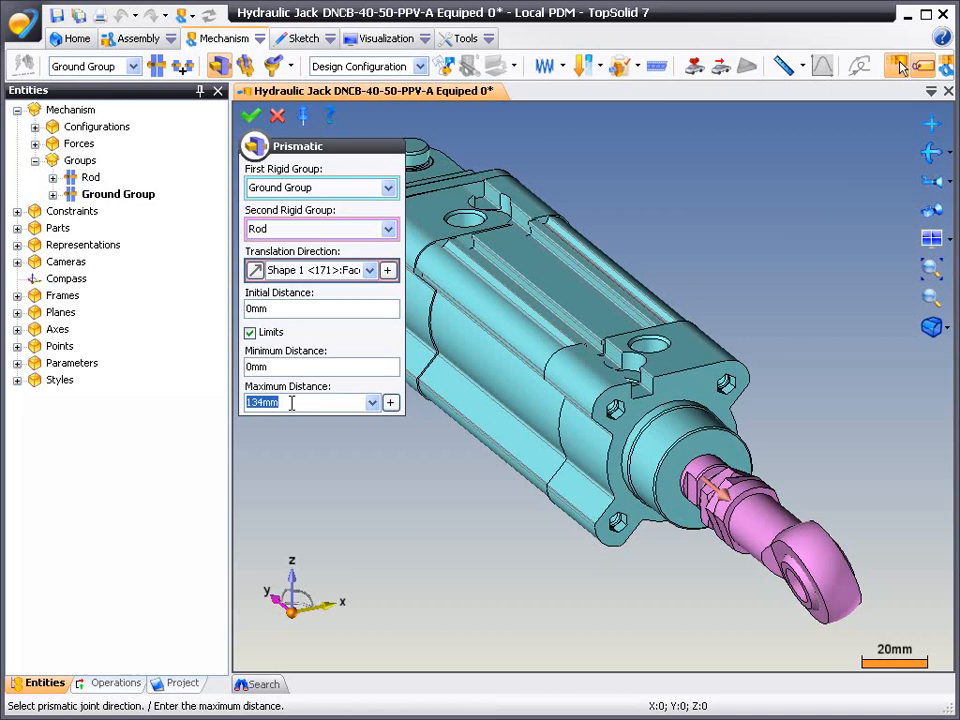
- Finish the Ground Group–Rod prismatic joint with a 50 mm stroke limit and enter Constrained Configuration
{"action": "type", "text": "50"}
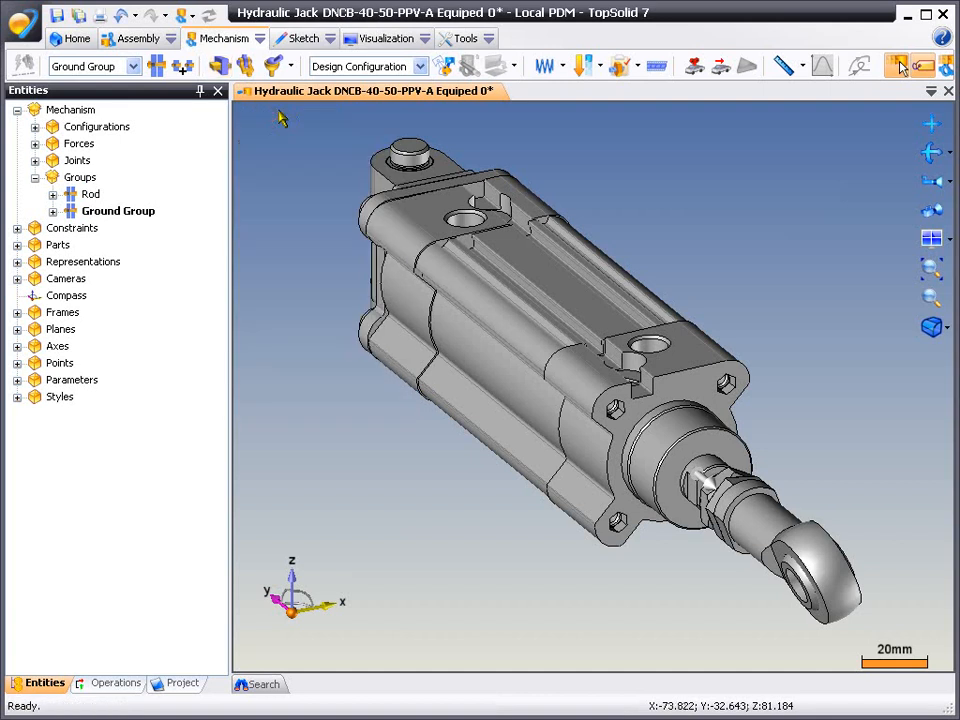
{"action": "left_click", "coordinate": [365, 66]}
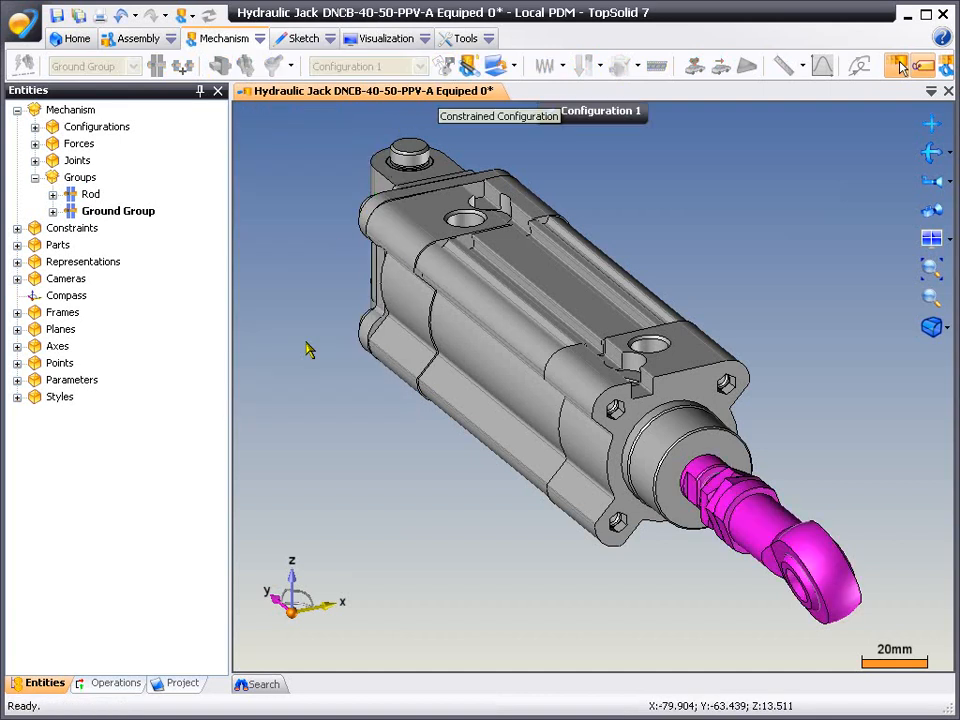